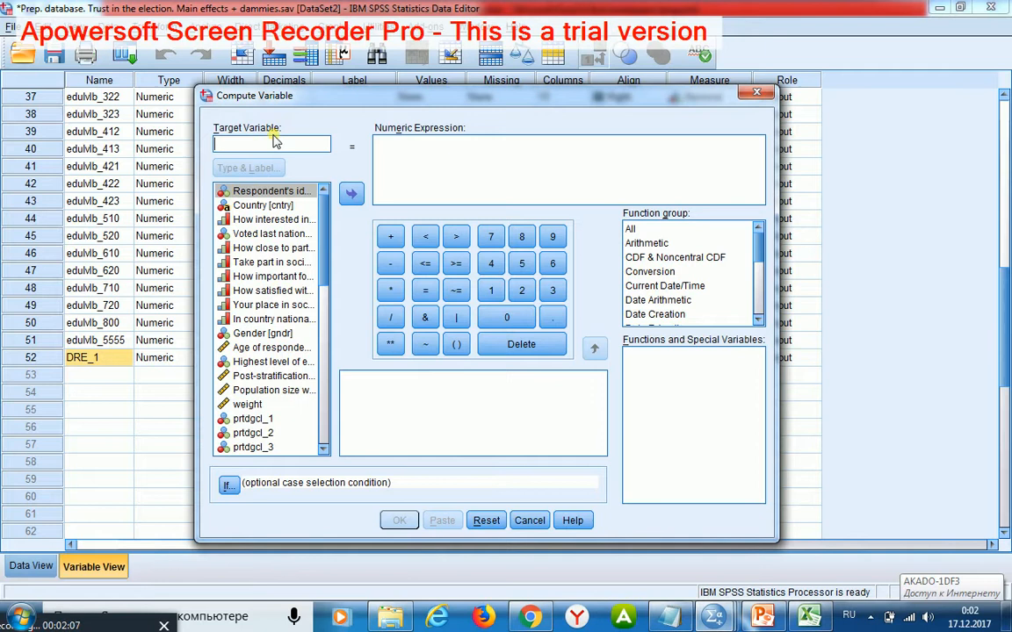
Step: Enter 'rand' as the target variable name in Compute Variable
type("ran")
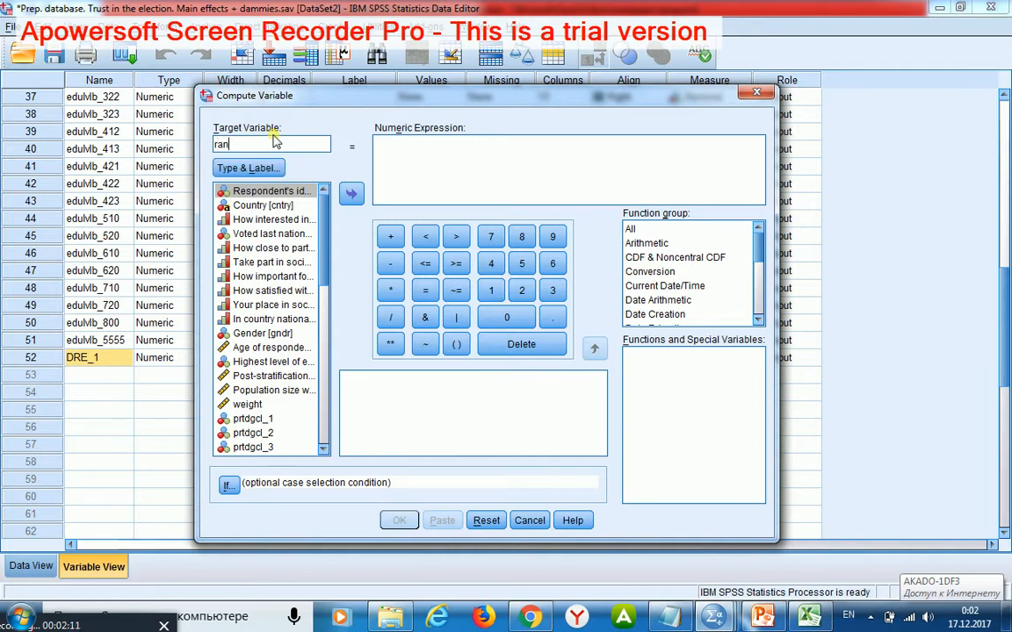
type("d")
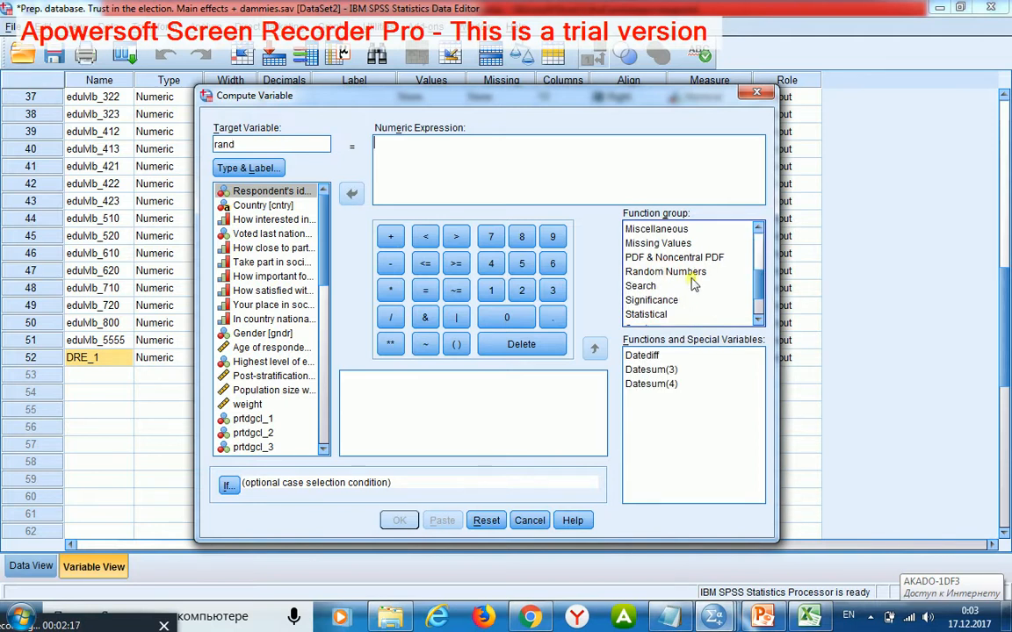
Step: Compute rand as RV.BERNOULLI(0.5) from the Random Numbers functions
left_click(665, 271)
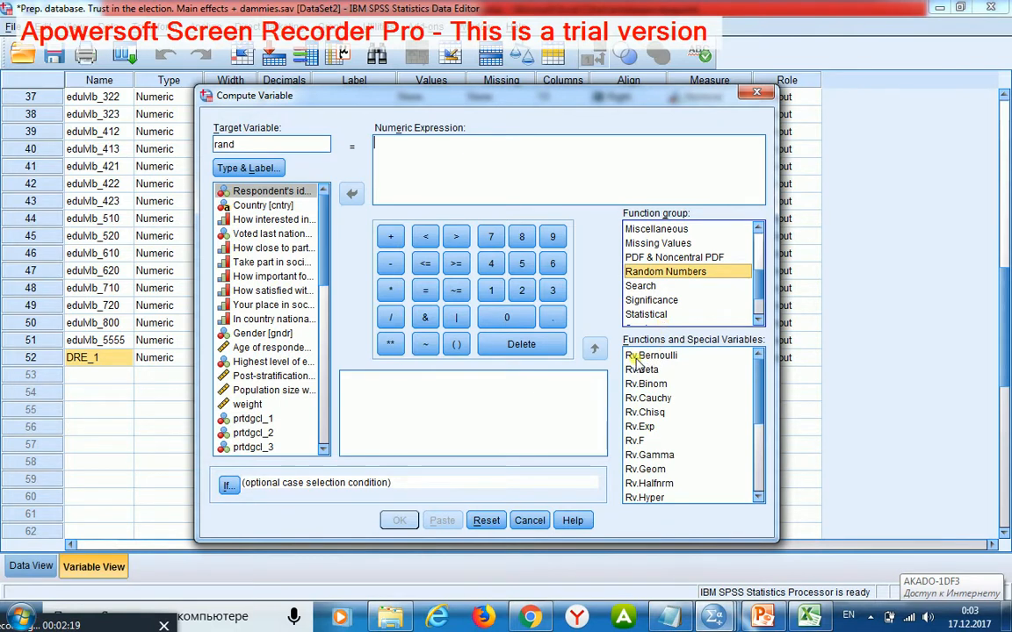
double_click(651, 355)
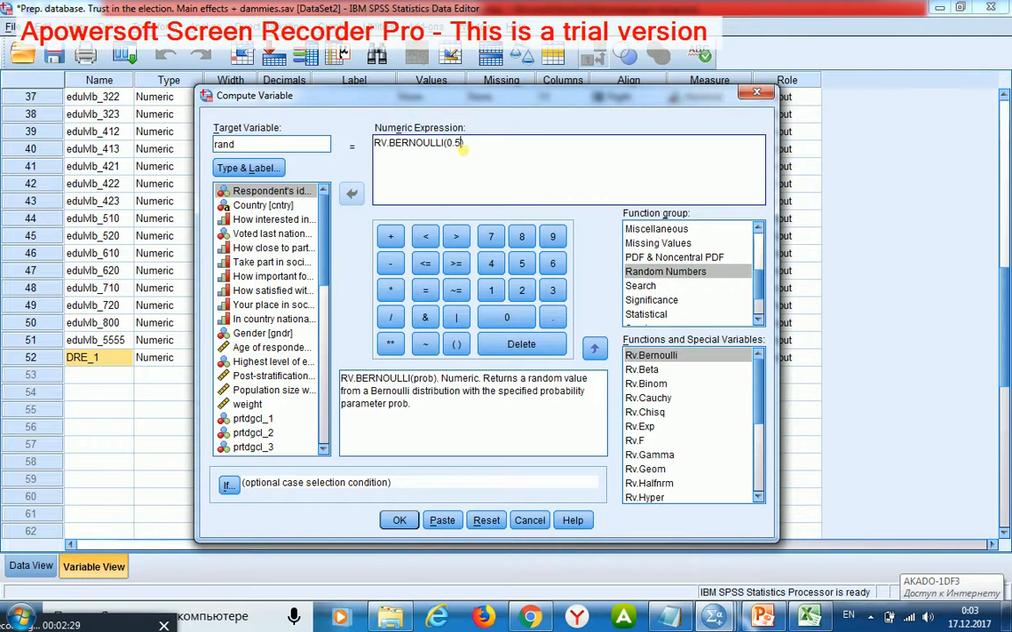
left_click(398, 520)
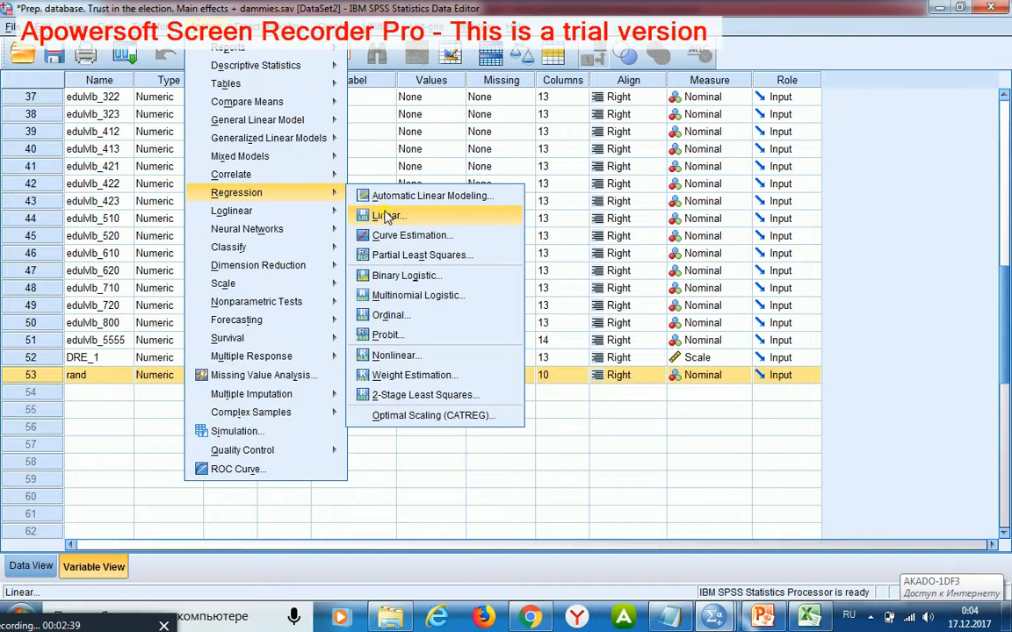
Step: Open the Linear Regression dialog from Analyze > Regression > Linear
left_click(389, 216)
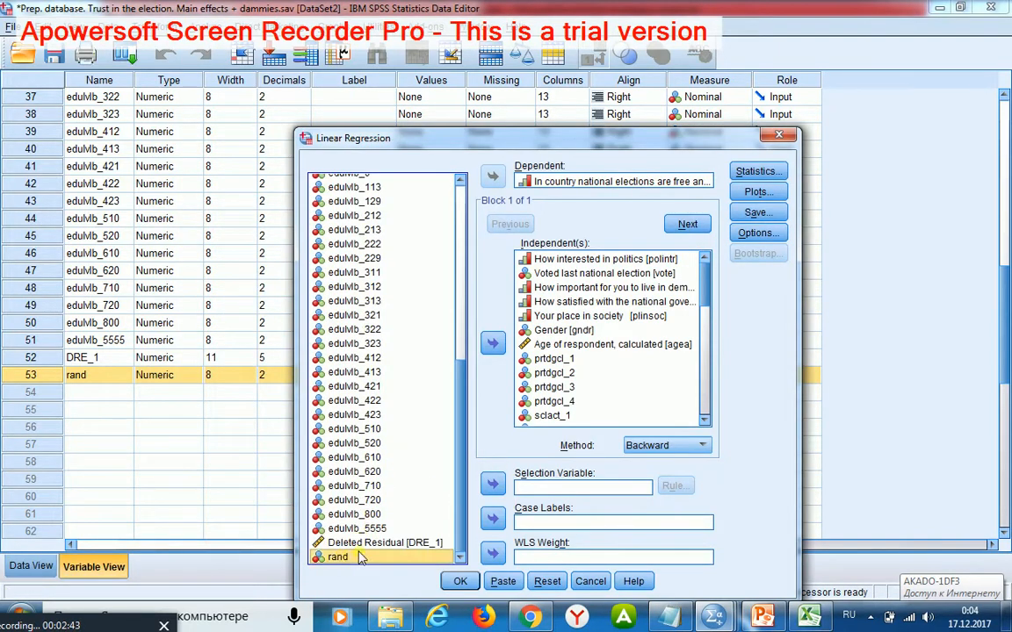
Step: Set rand as the selection variable and open its selection Rule dialog
left_click(493, 484)
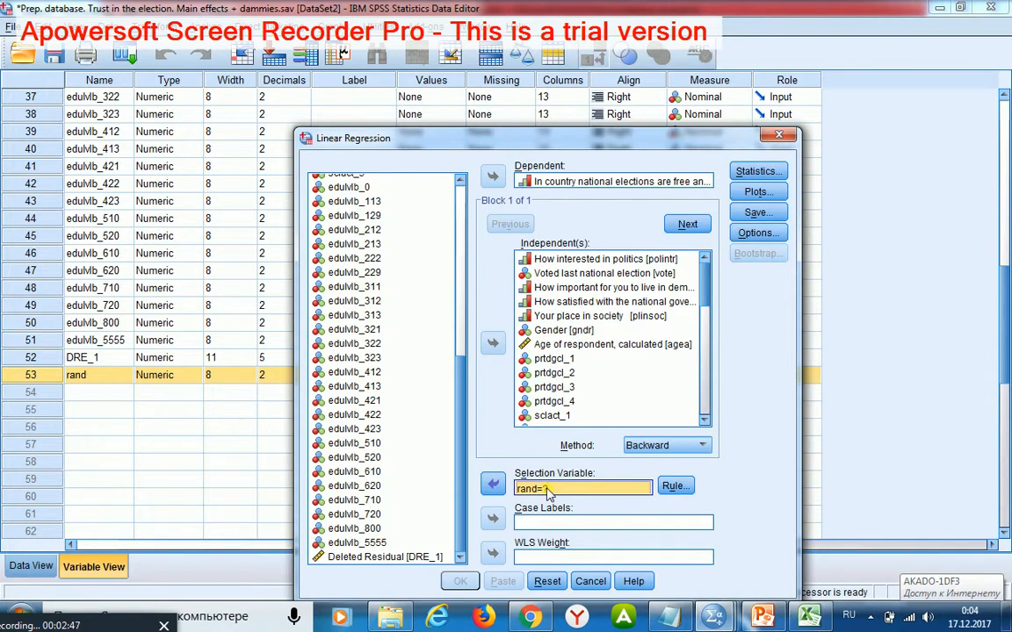
left_click(674, 486)
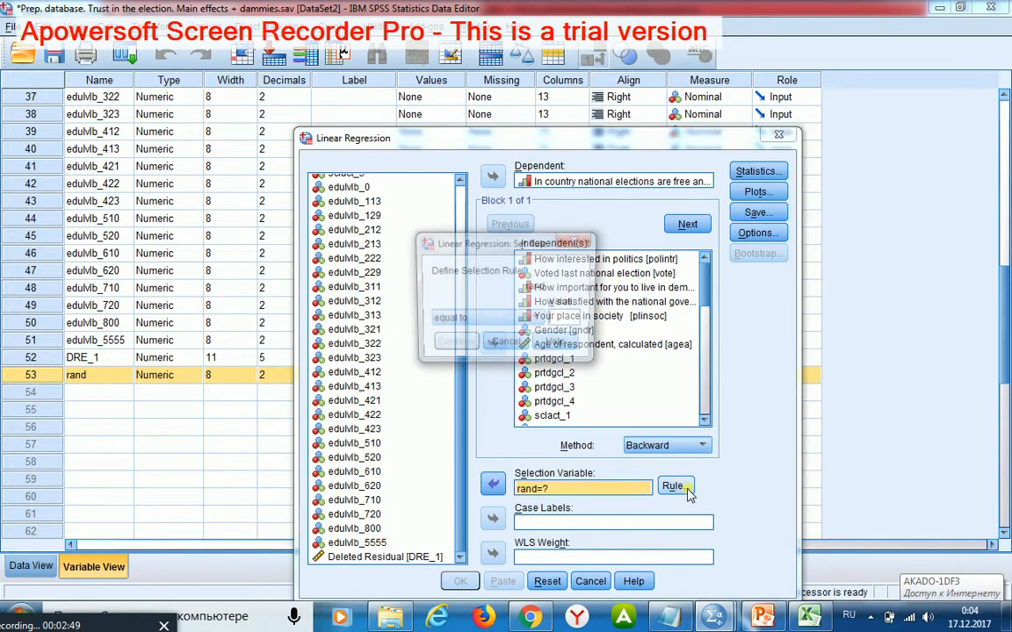